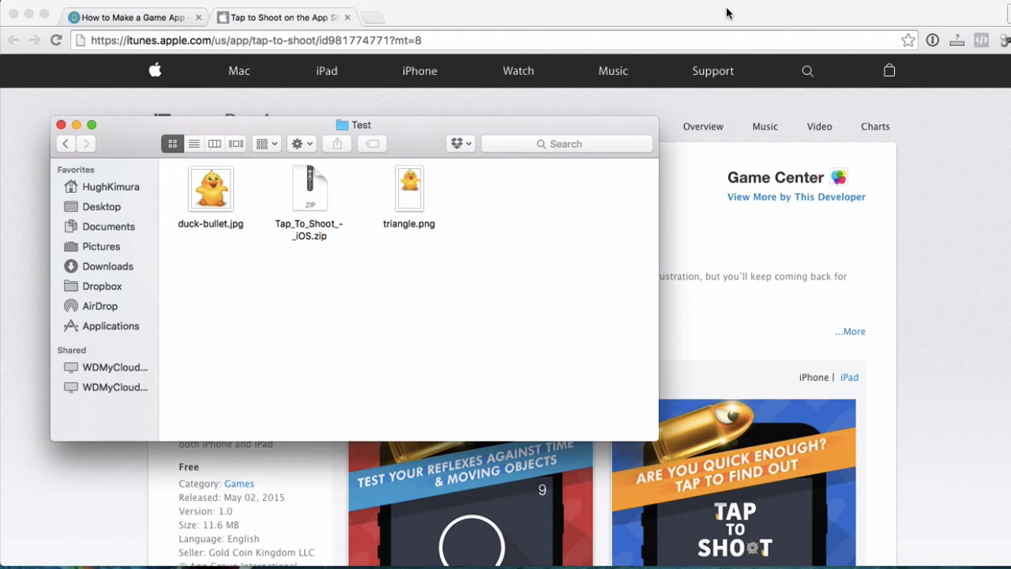
# Step: Extract Tap_To_Shoot_-_iOS.zip in the Test folder, browse its code folder, then return to Chrome
pyautogui.click(310, 190)
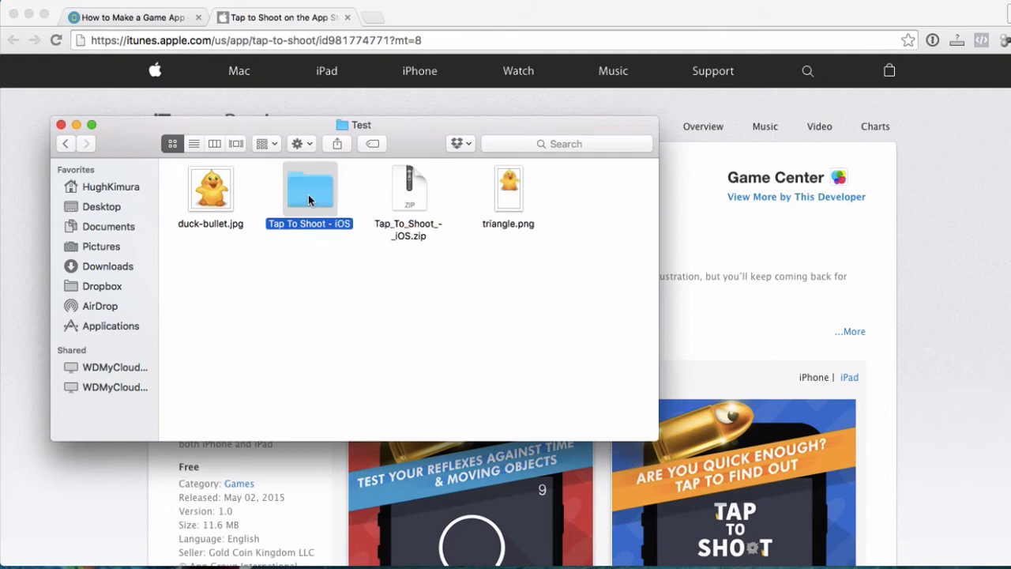
pyautogui.doubleClick(310, 190)
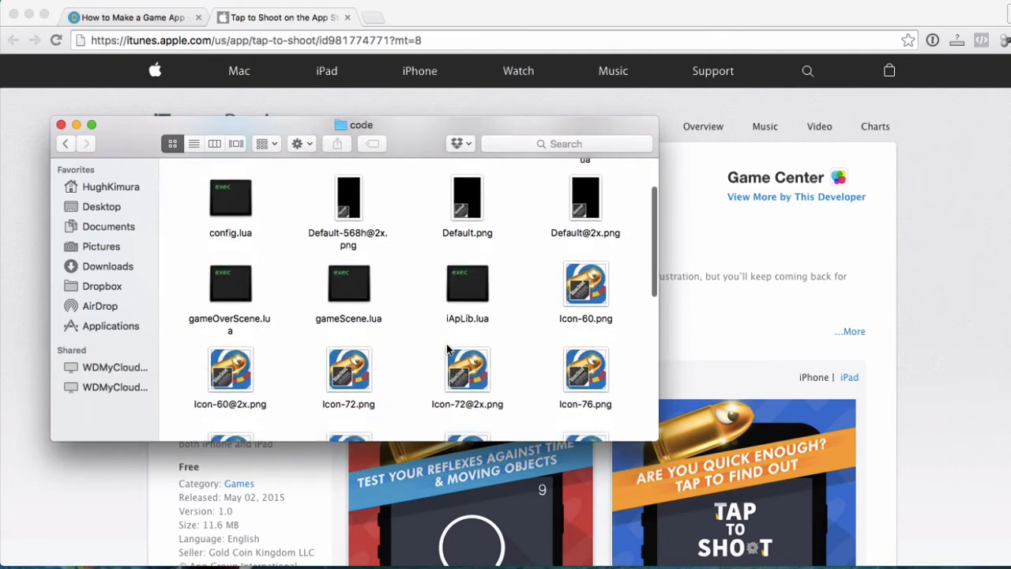
pyautogui.scroll(-3)
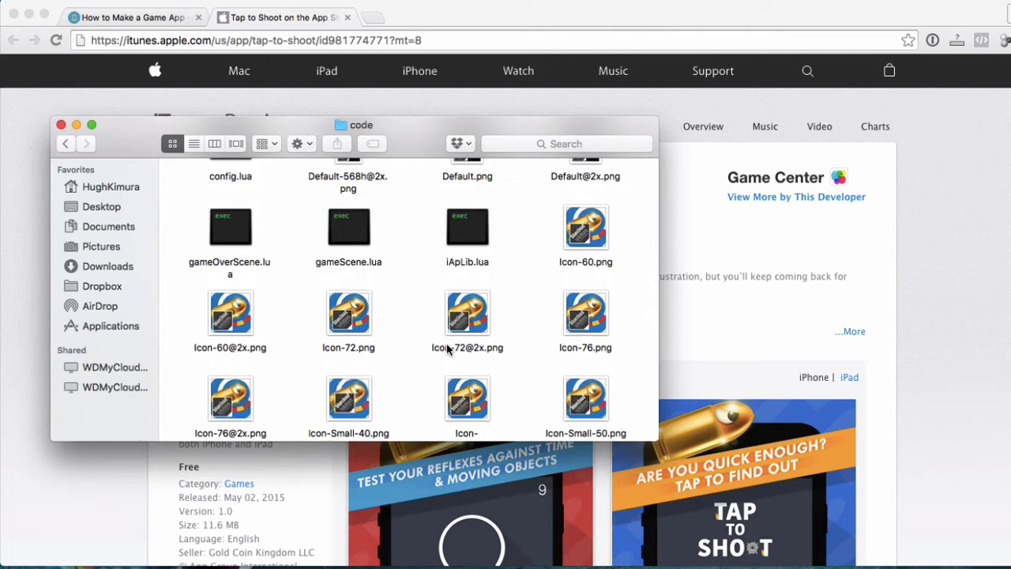
pyautogui.click(60, 123)
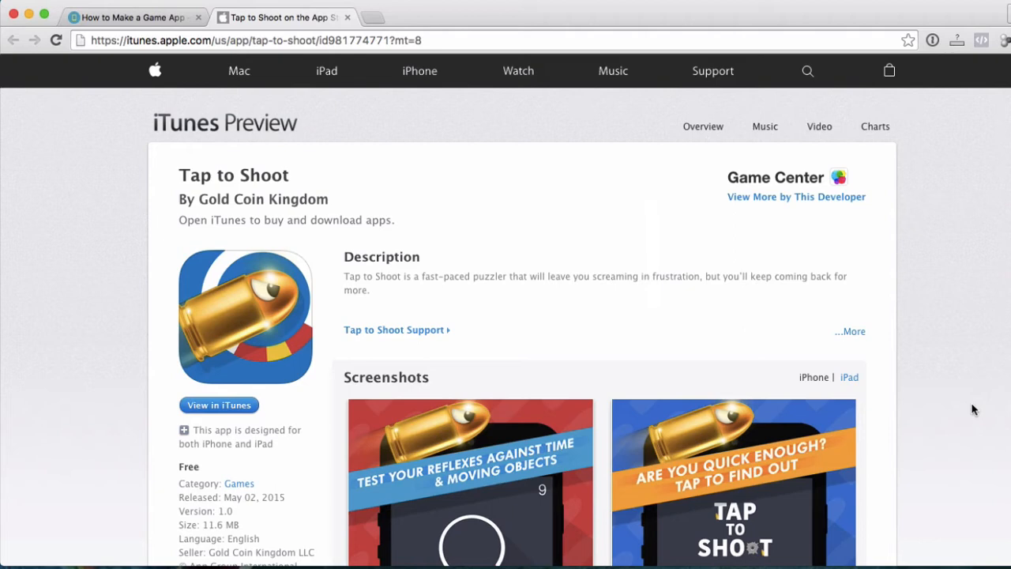
pyautogui.scroll(-3)
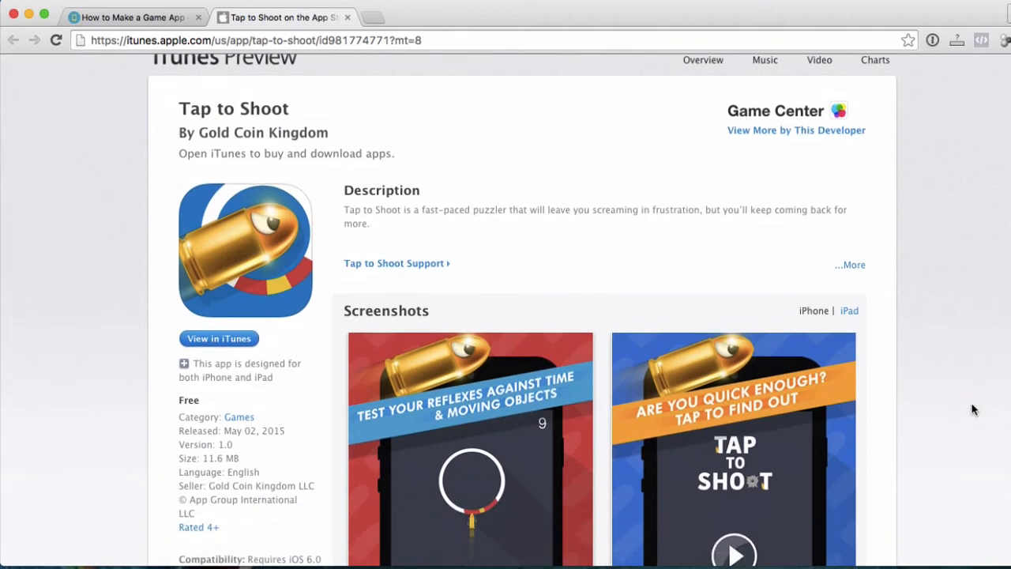
pyautogui.scroll(3)
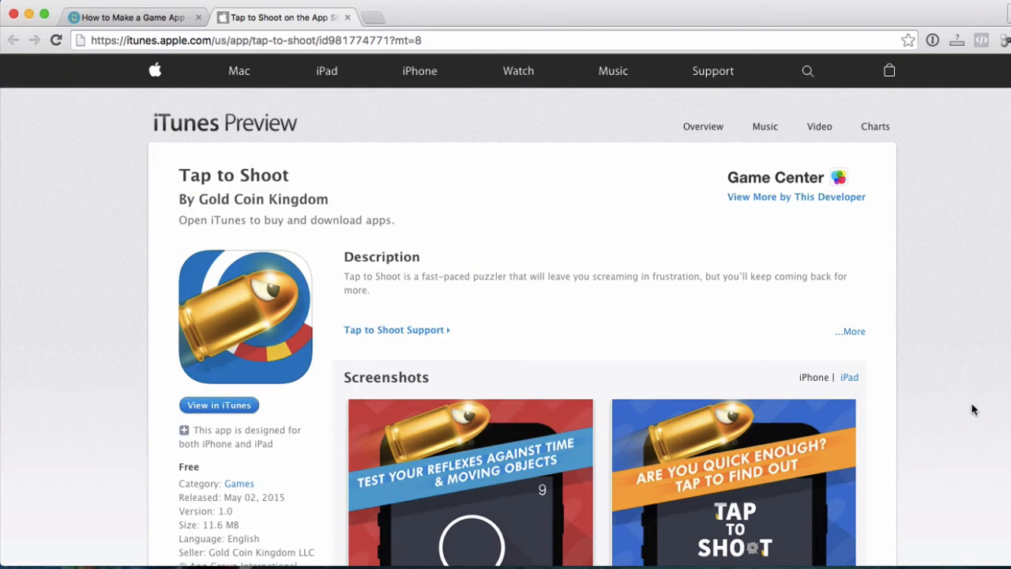
pyautogui.moveTo(619, 224)
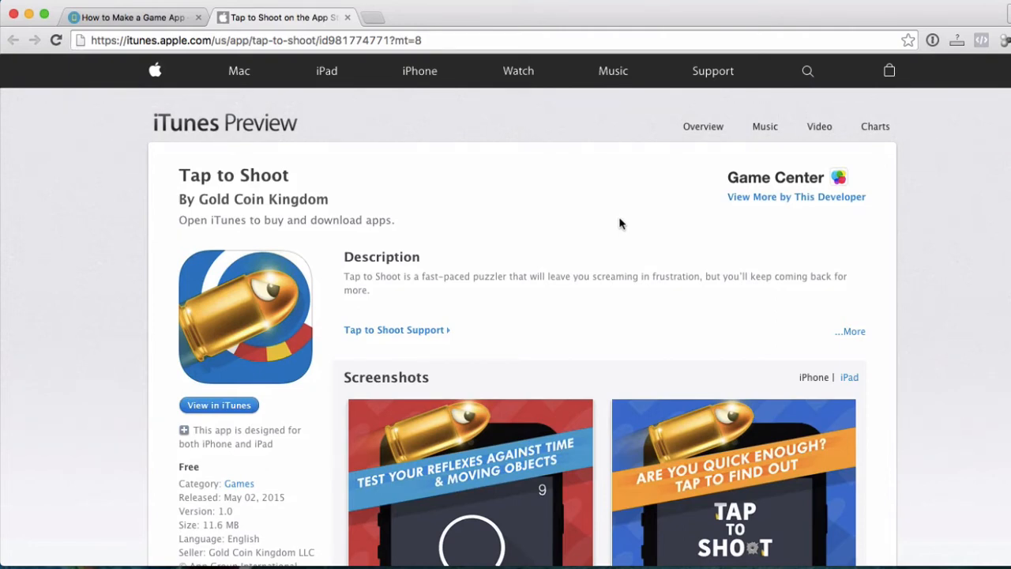
# Step: Bring up the How to Make a Game App post, skim down it and return to its top
pyautogui.click(130, 16)
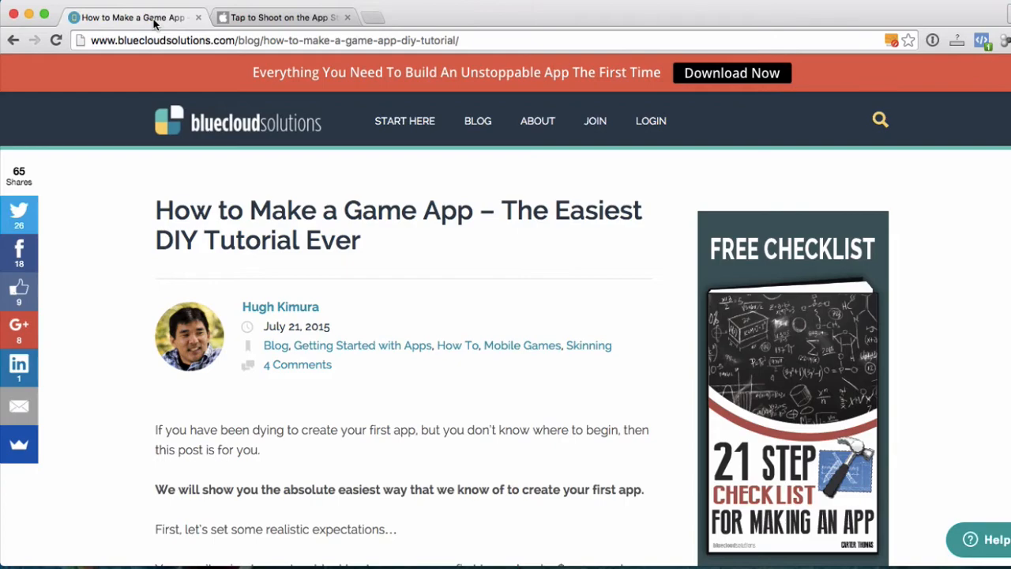
pyautogui.moveTo(487, 297)
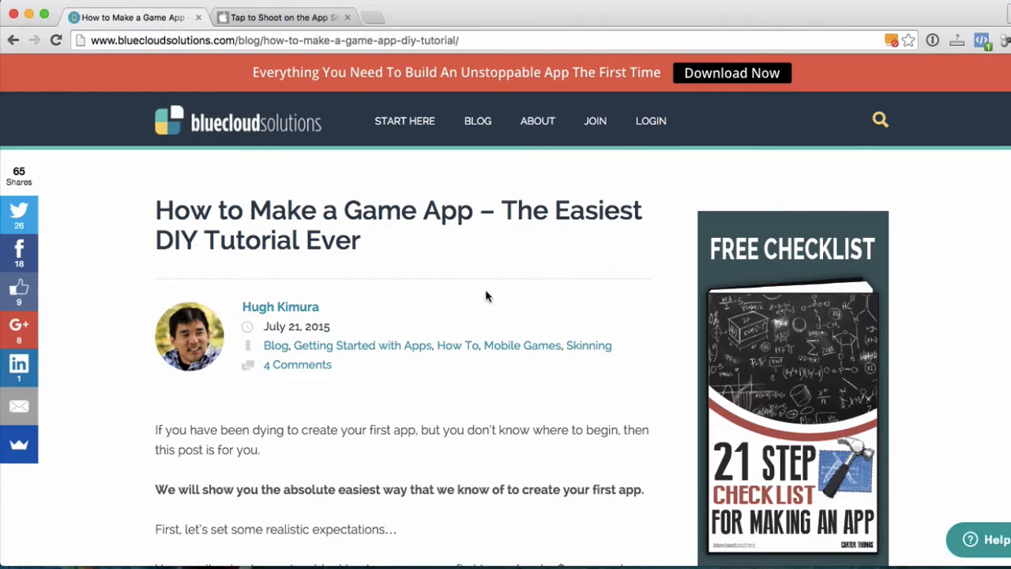
pyautogui.scroll(-3)
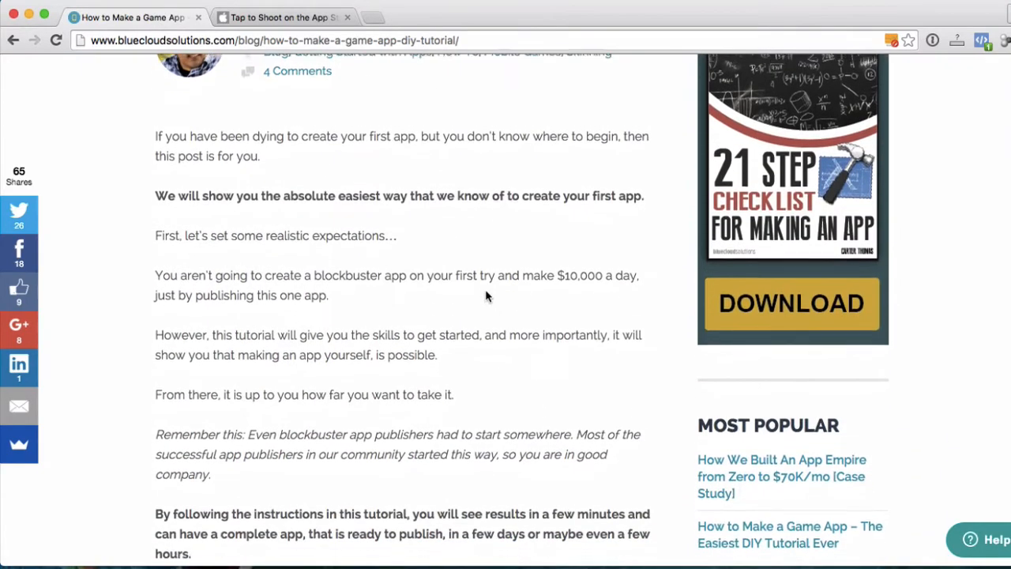
pyautogui.scroll(-3)
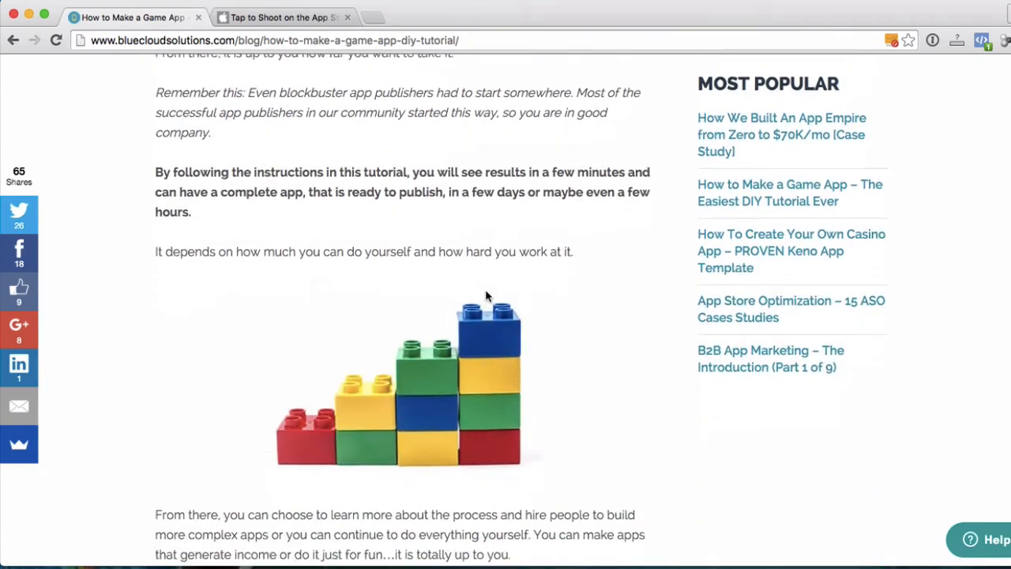
pyautogui.scroll(-3)
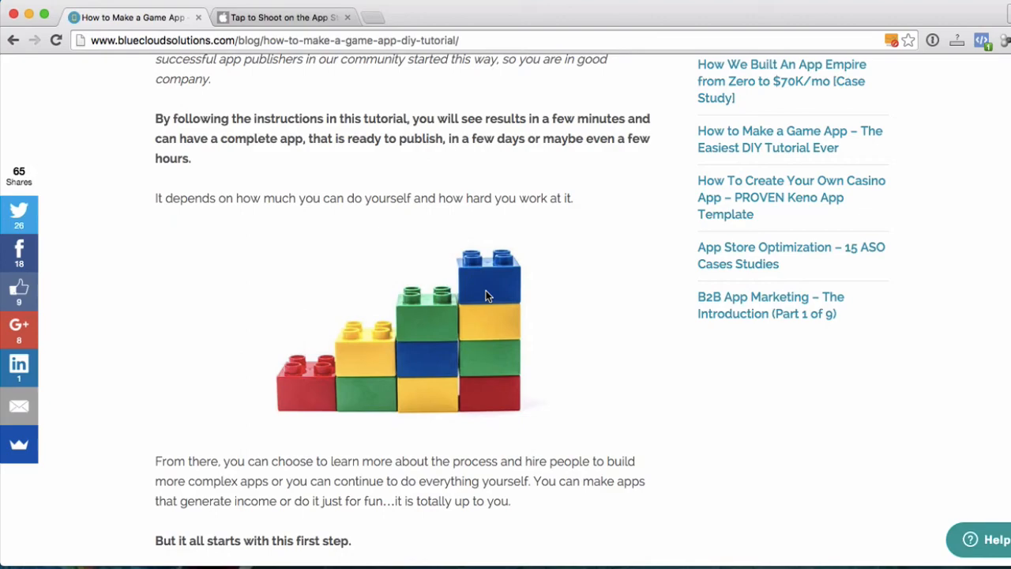
pyautogui.scroll(3)
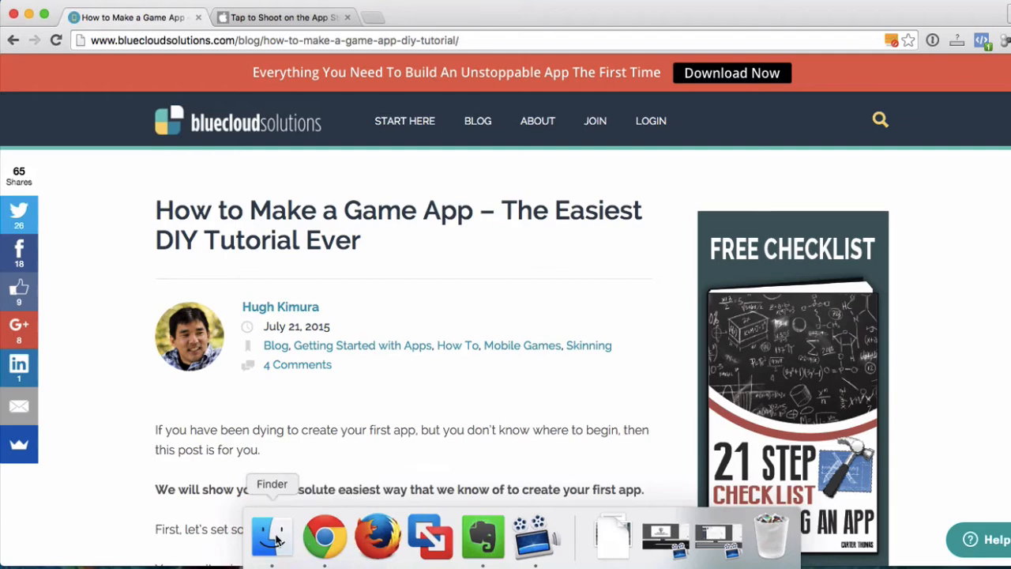
# Step: Show the template's code folder window in Finder again via the Dock
pyautogui.click(271, 536)
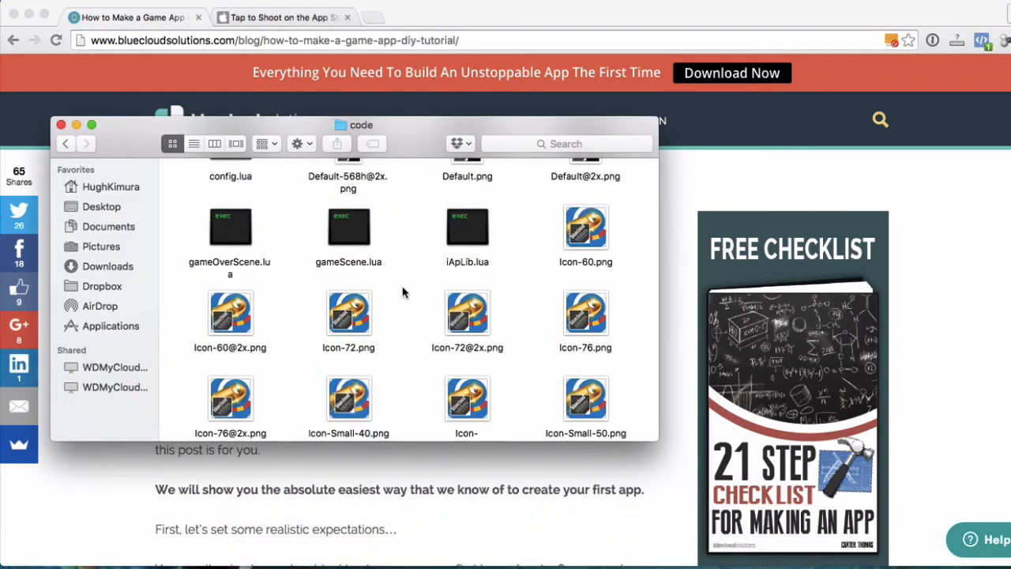
pyautogui.scroll(3)
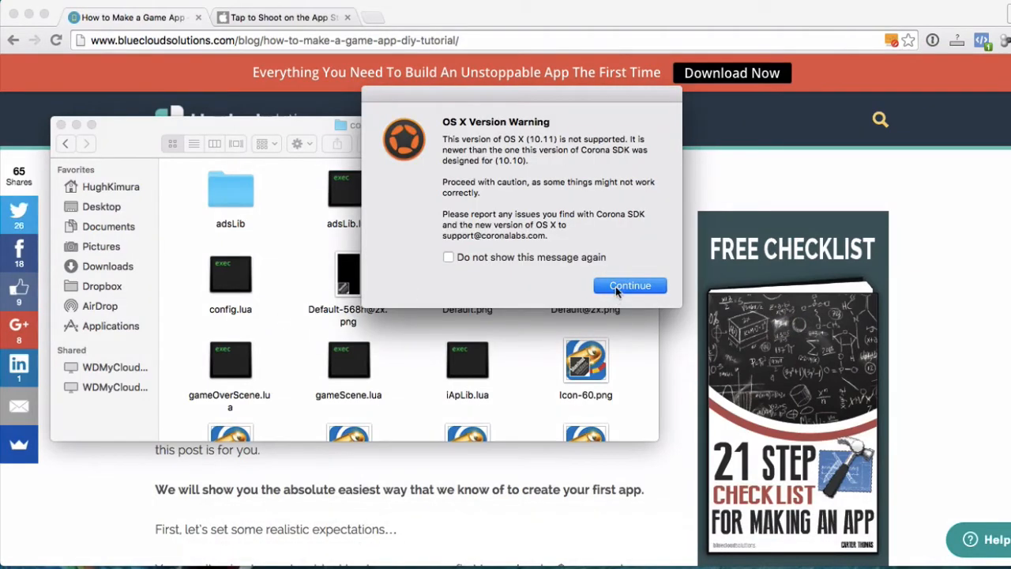
# Step: Dismiss the OS version warning and open the code folder's main.lua in the Corona simulator
pyautogui.click(629, 284)
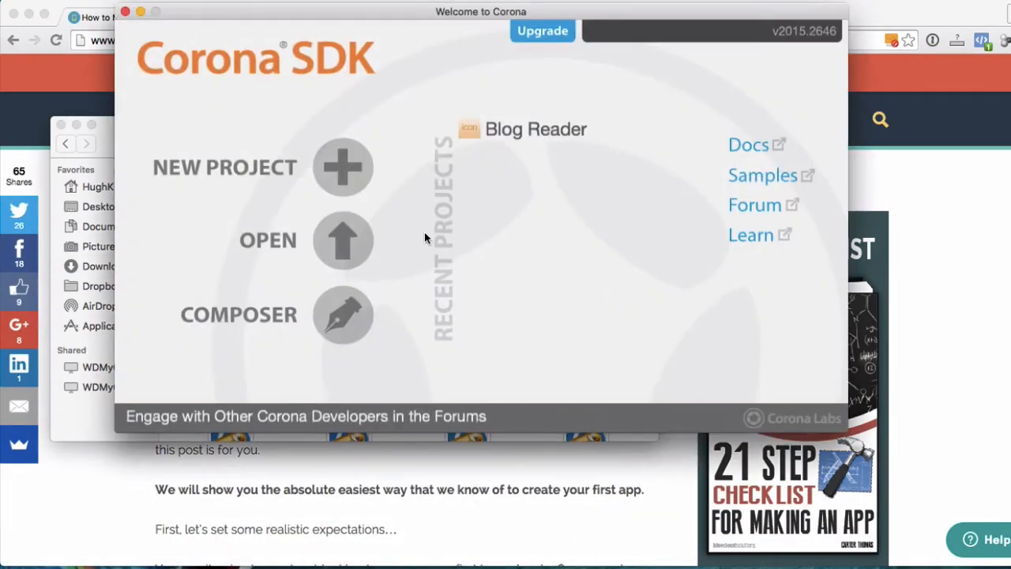
pyautogui.click(343, 240)
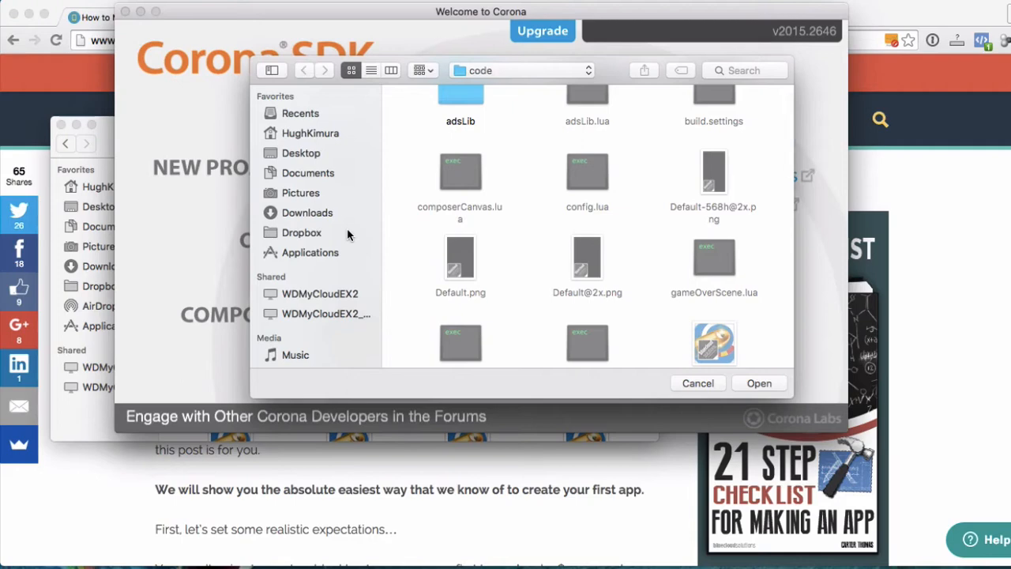
pyautogui.scroll(-3)
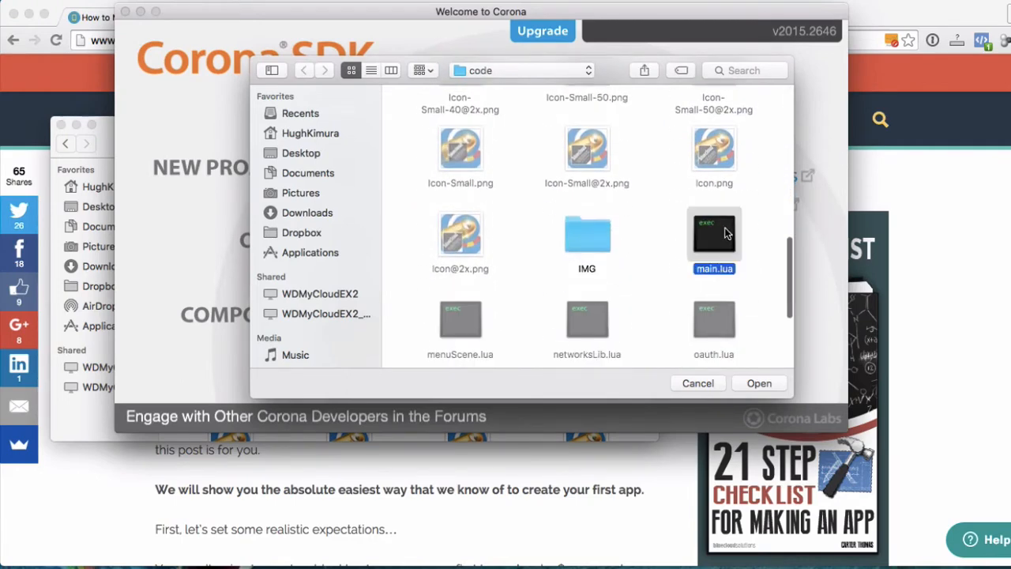
pyautogui.click(758, 384)
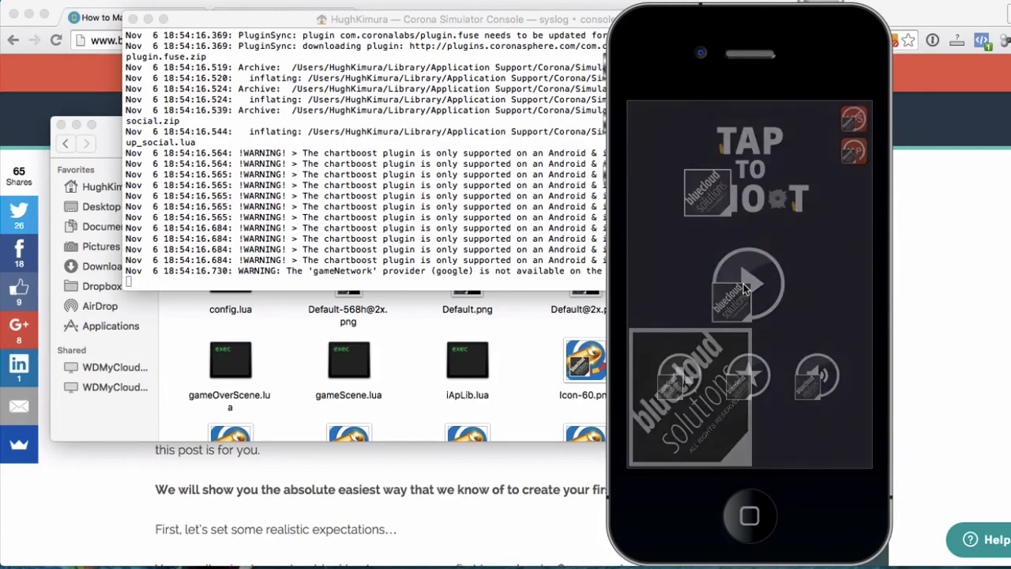
# Step: Play a round of Tap To Shoot in the simulator until the Game Over screen appears
pyautogui.click(746, 285)
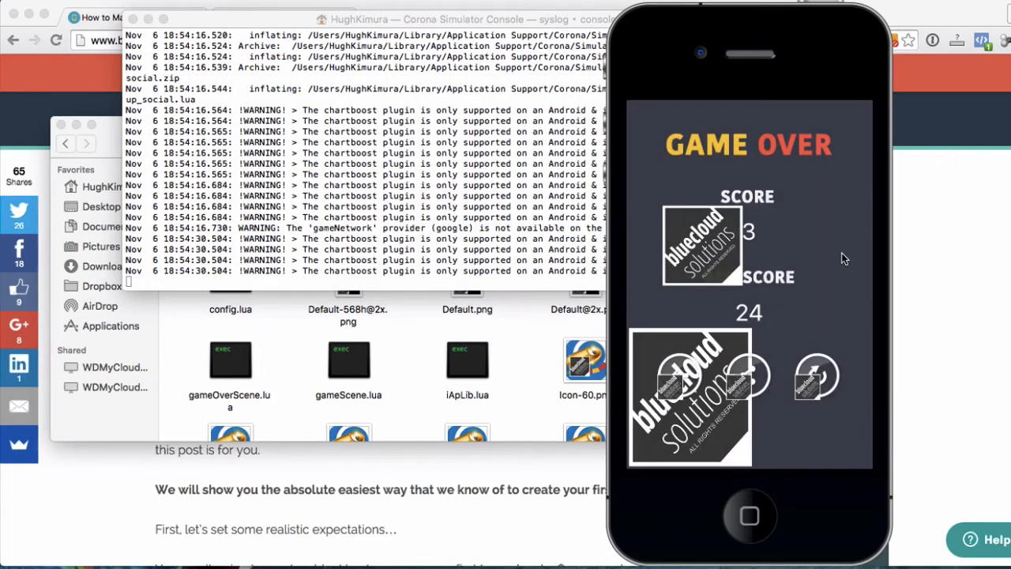
pyautogui.moveTo(787, 351)
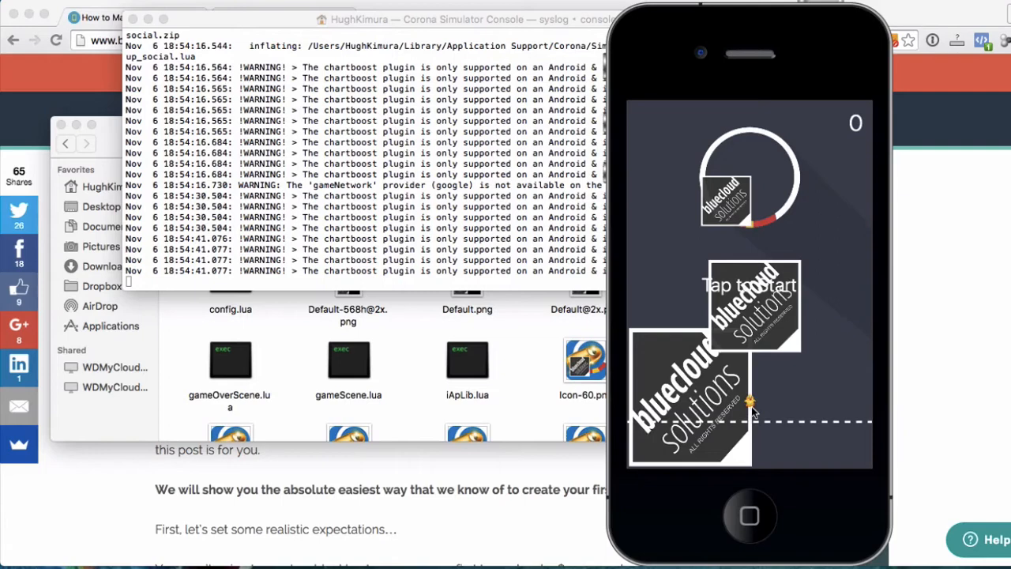
pyautogui.moveTo(757, 407)
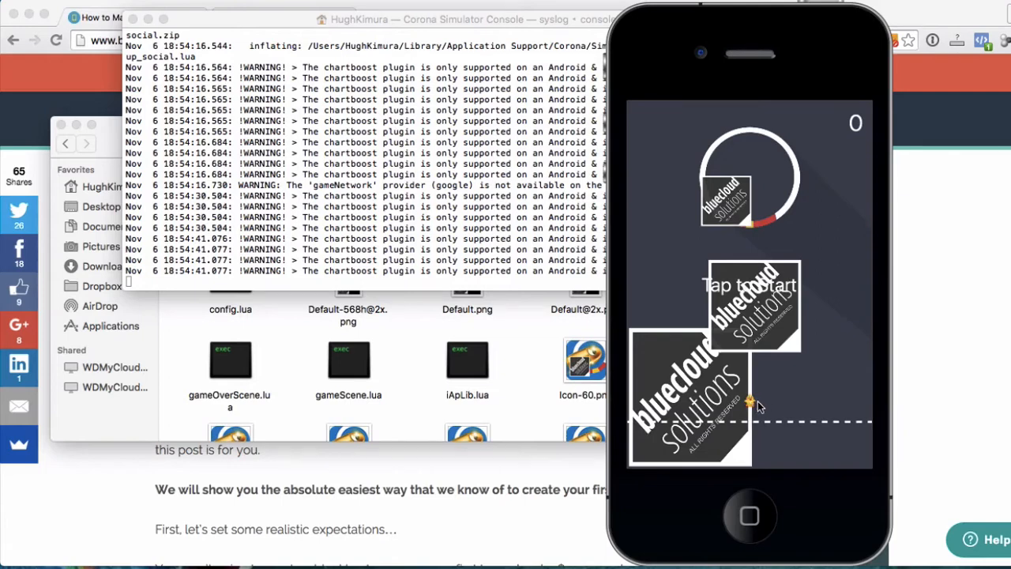
pyautogui.moveTo(752, 404)
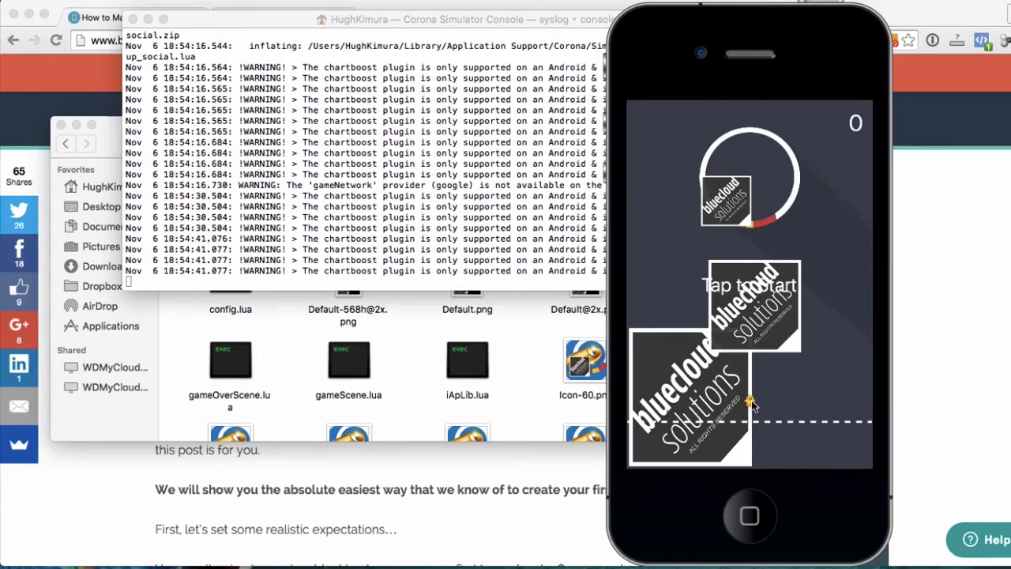
pyautogui.moveTo(553, 403)
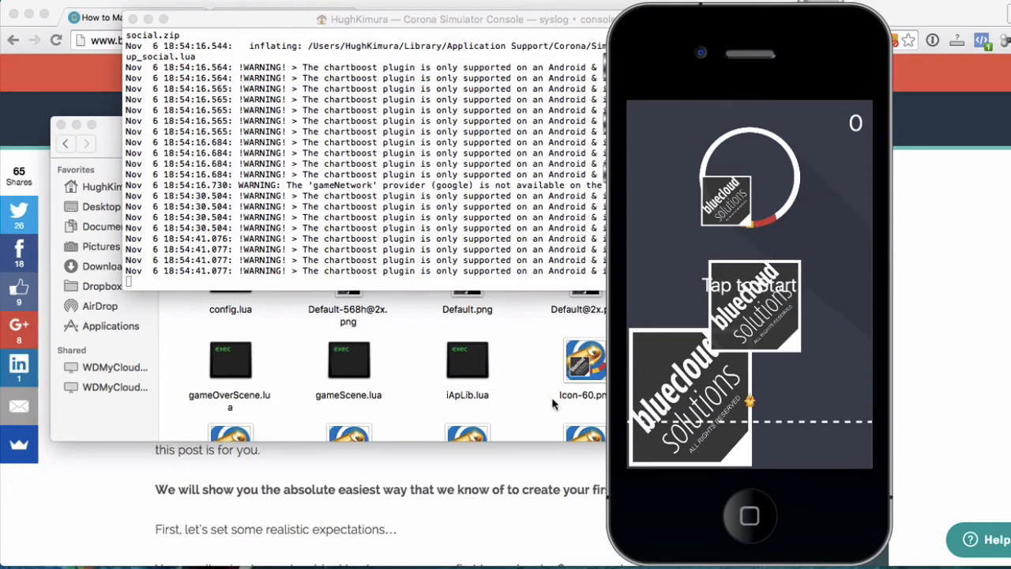
pyautogui.scroll(-3)
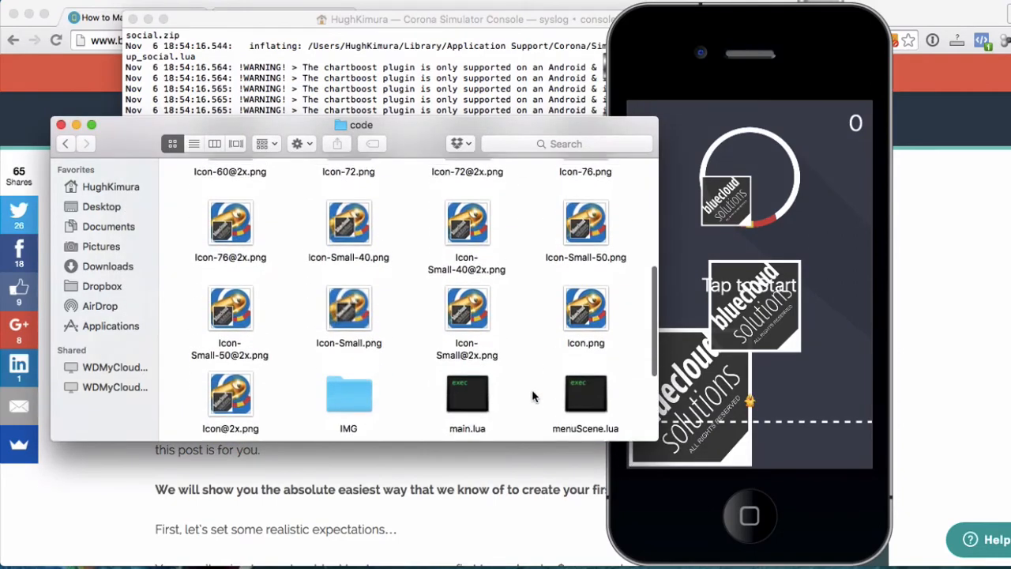
pyautogui.doubleClick(347, 392)
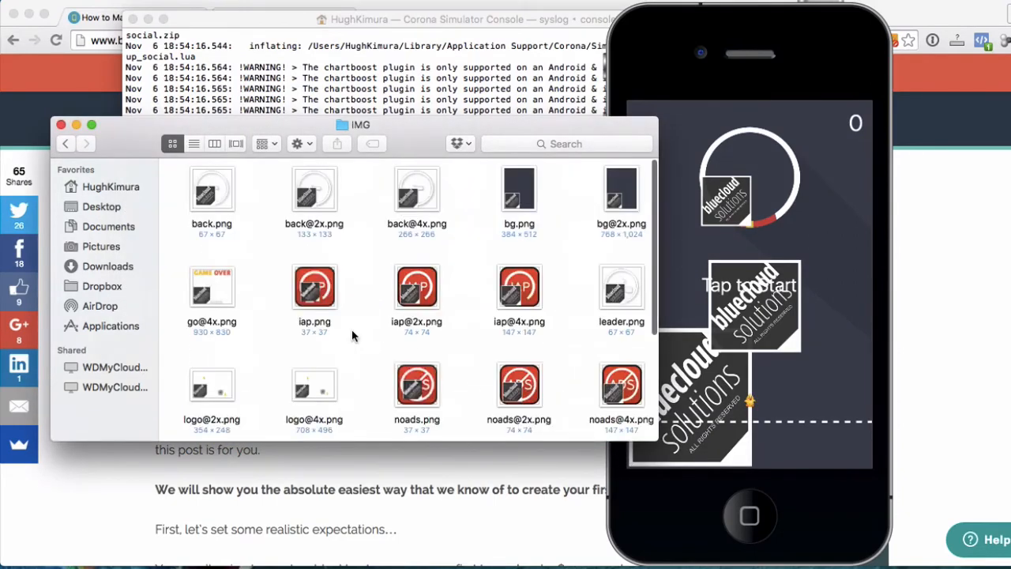
pyautogui.scroll(-3)
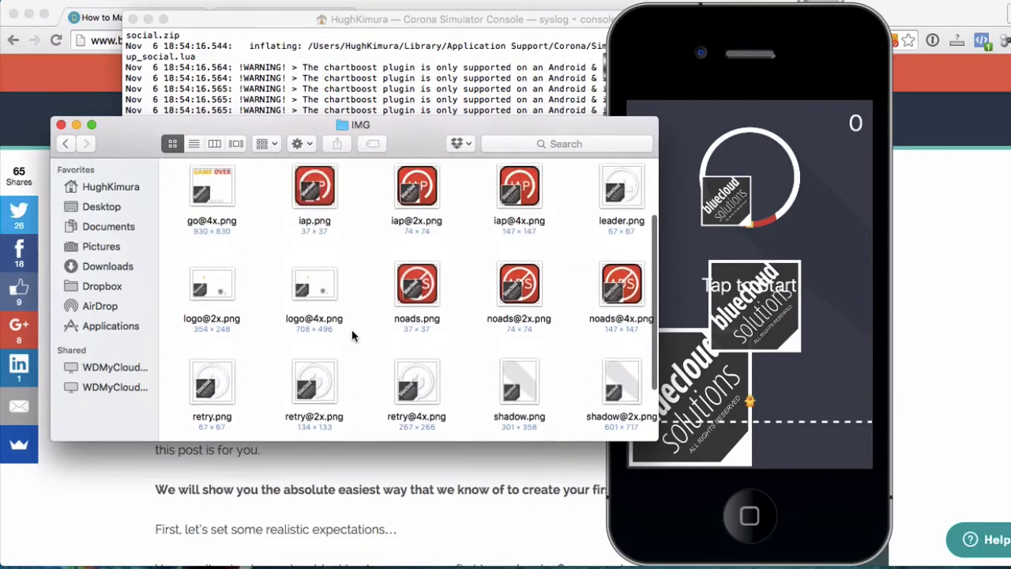
pyautogui.scroll(-3)
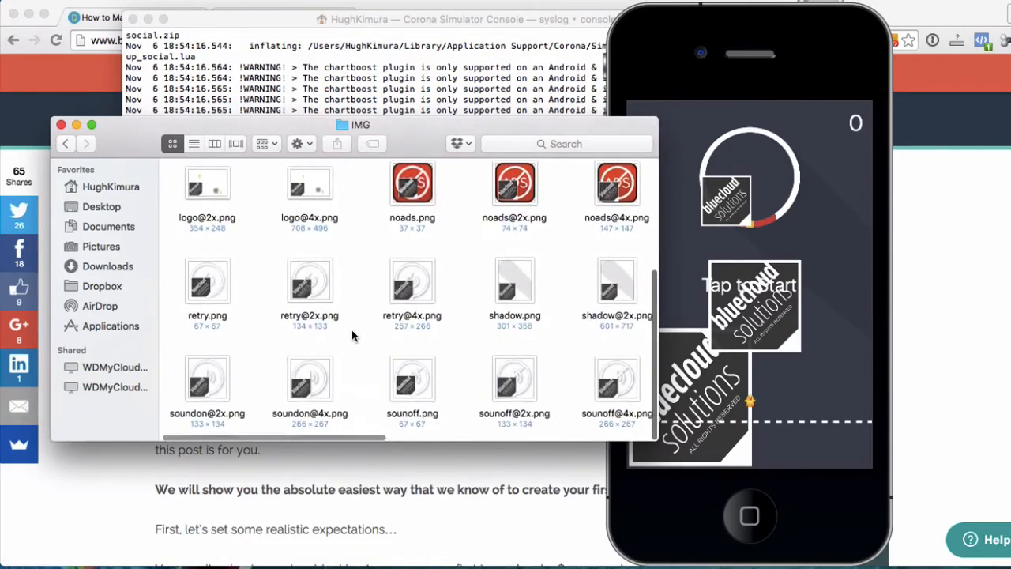
pyautogui.hscroll(3)
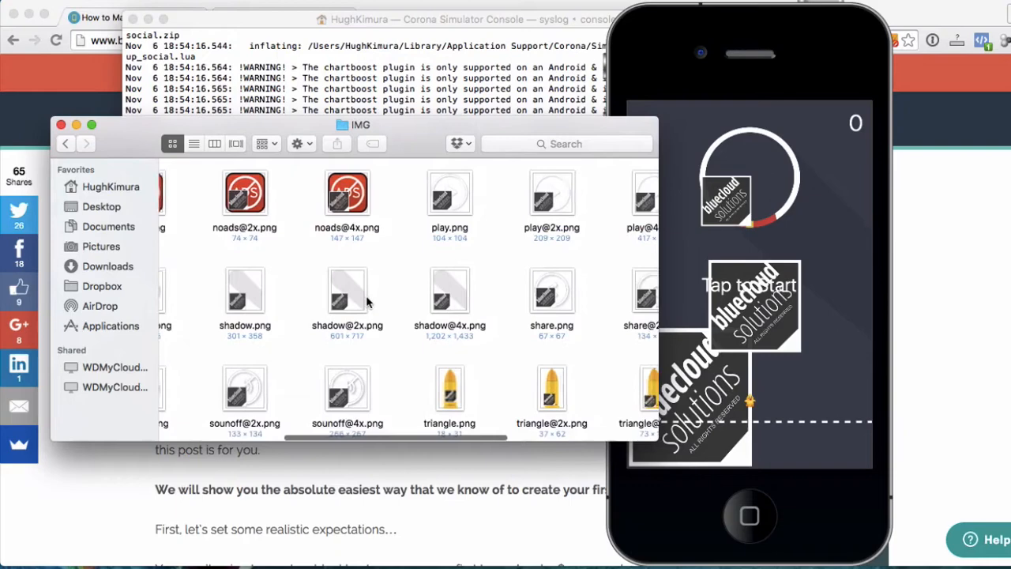
pyautogui.hscroll(3)
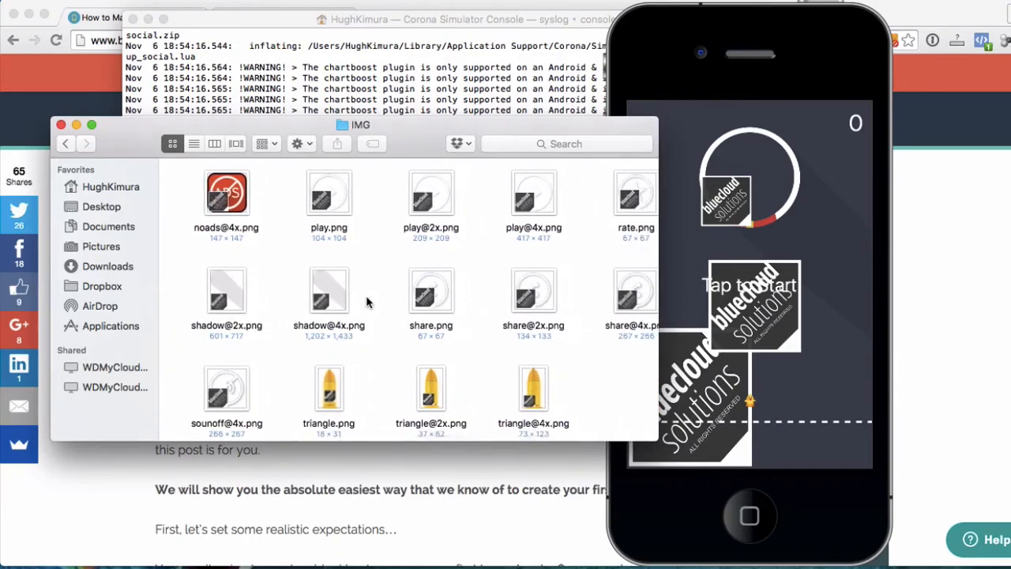
pyautogui.moveTo(329, 398)
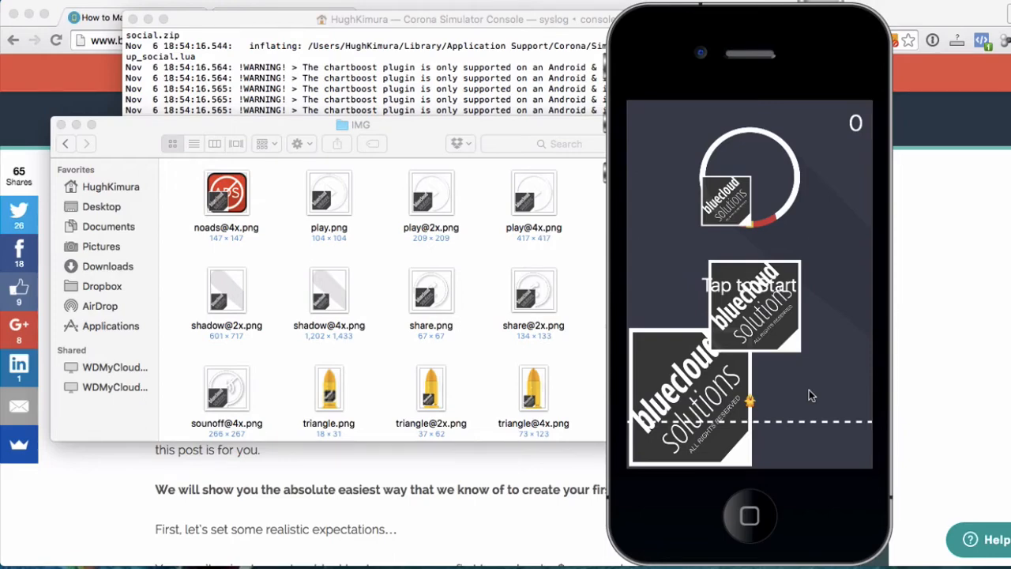
pyautogui.moveTo(354, 394)
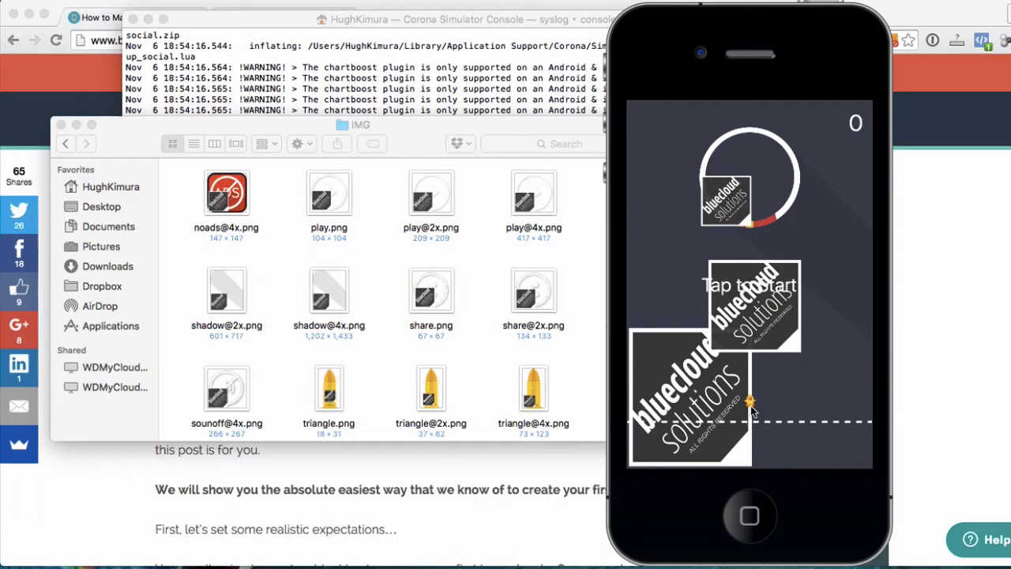
pyautogui.moveTo(584, 401)
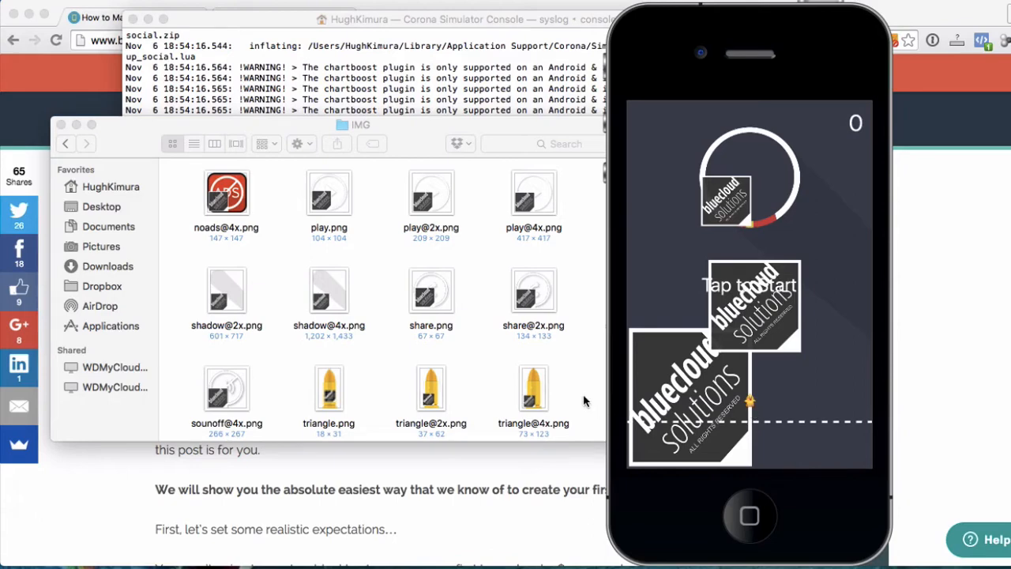
pyautogui.moveTo(552, 398)
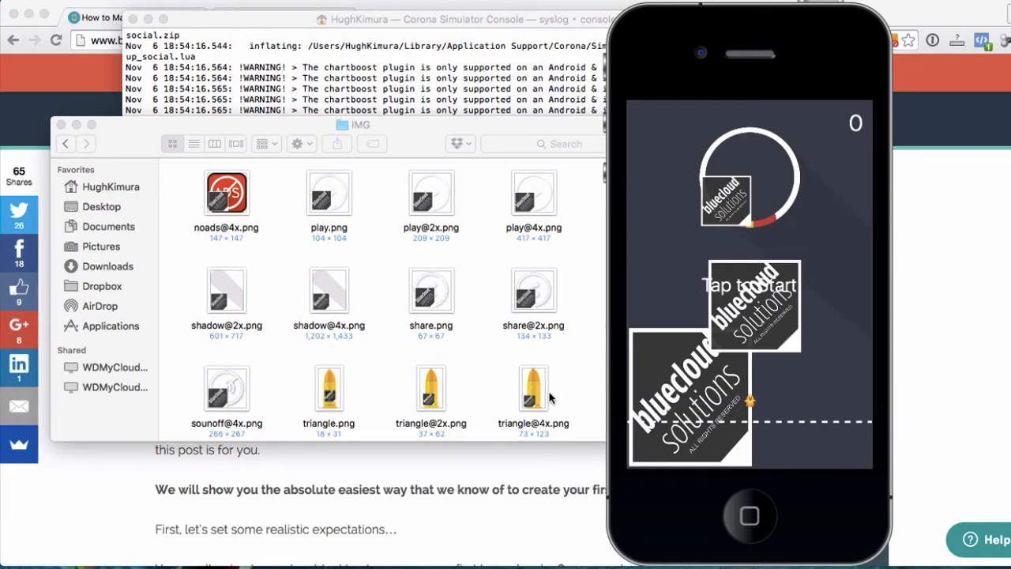
# Step: Navigate back up to the Test folder and select duck-bullet.jpg for preview
pyautogui.click(66, 142)
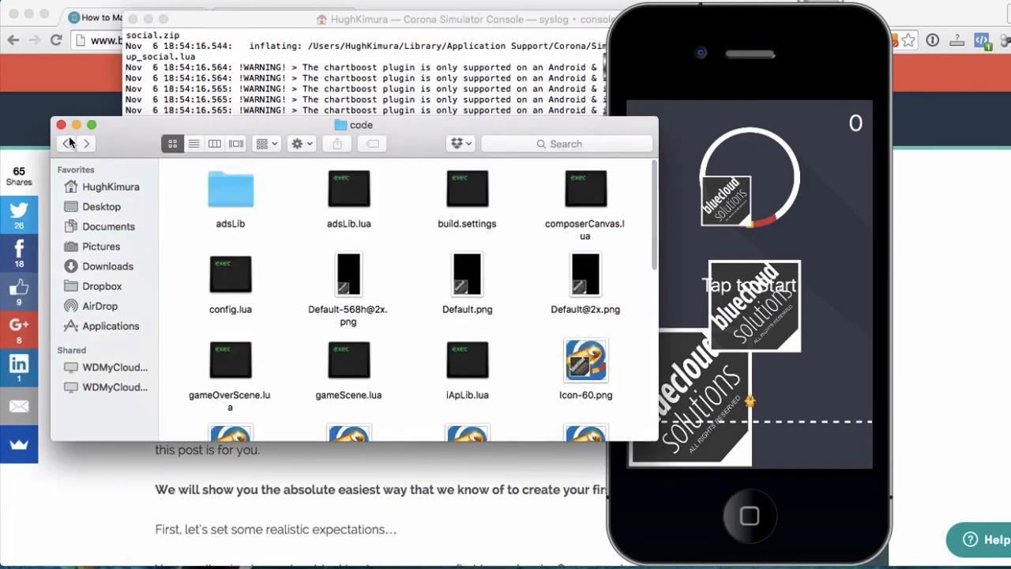
pyautogui.click(66, 142)
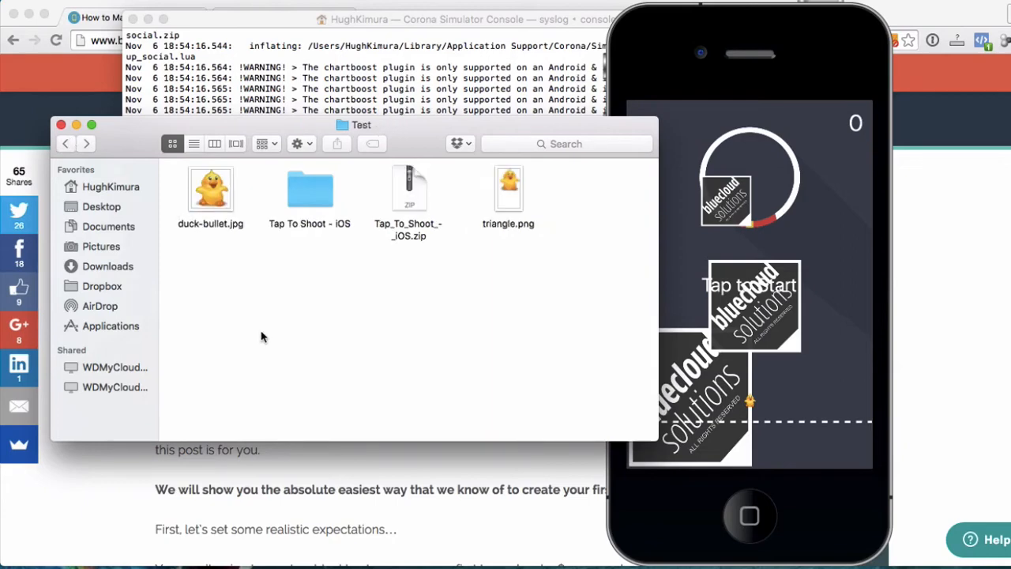
pyautogui.click(210, 190)
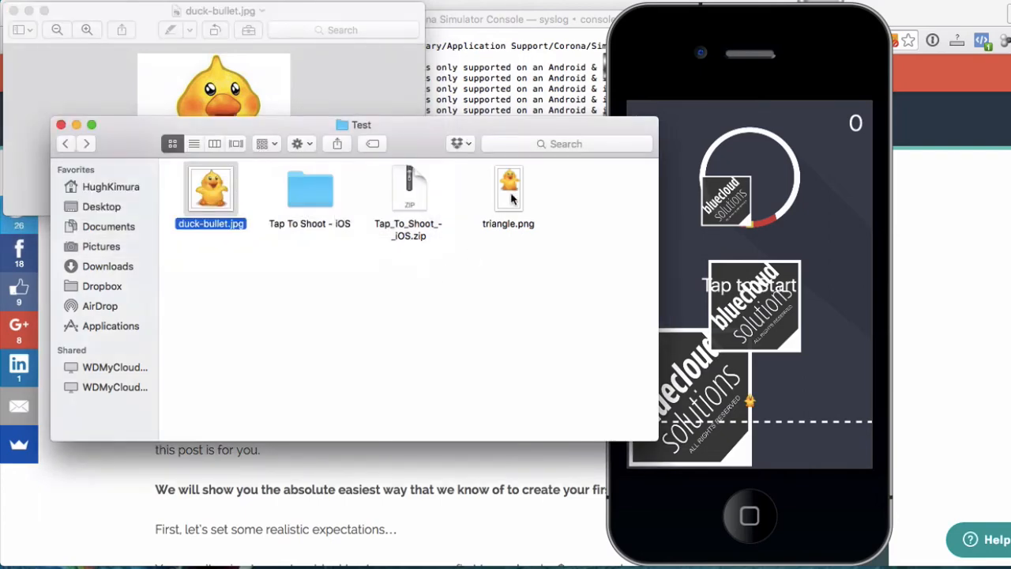
pyautogui.moveTo(286, 192)
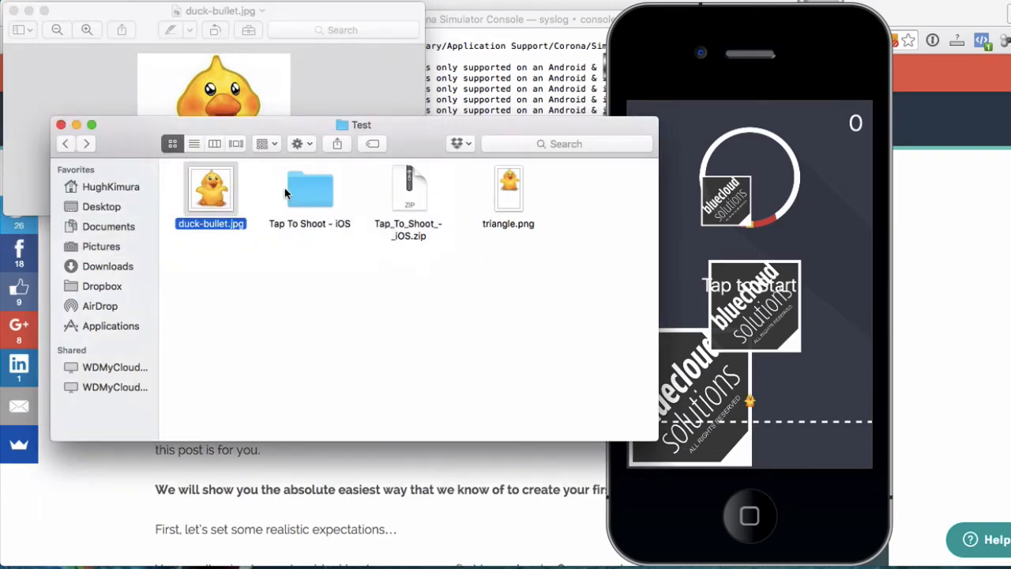
# Step: Enter the project's IMG folder, check triangle.png's context actions, then go back to the code folder
pyautogui.doubleClick(310, 188)
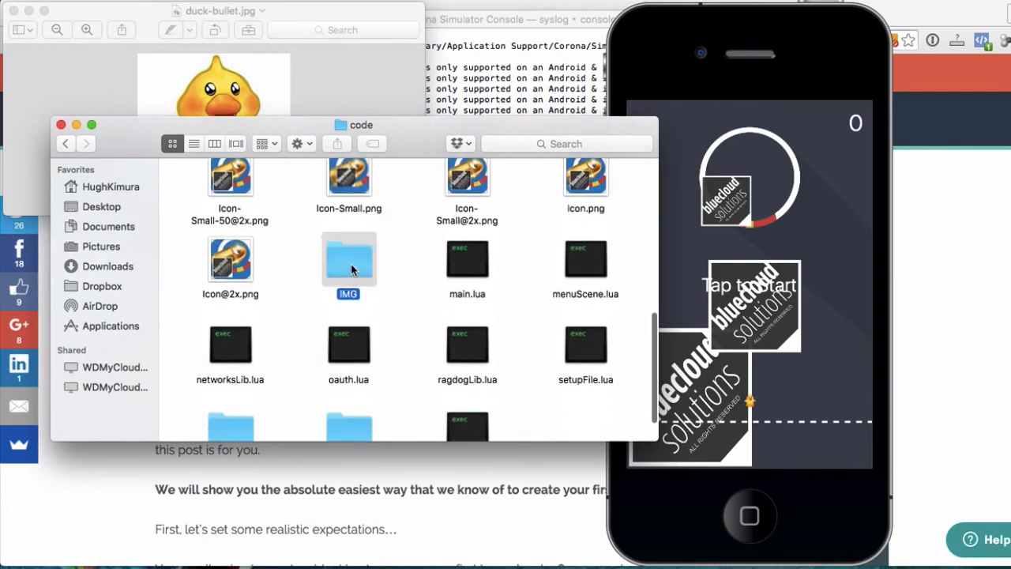
pyautogui.doubleClick(348, 259)
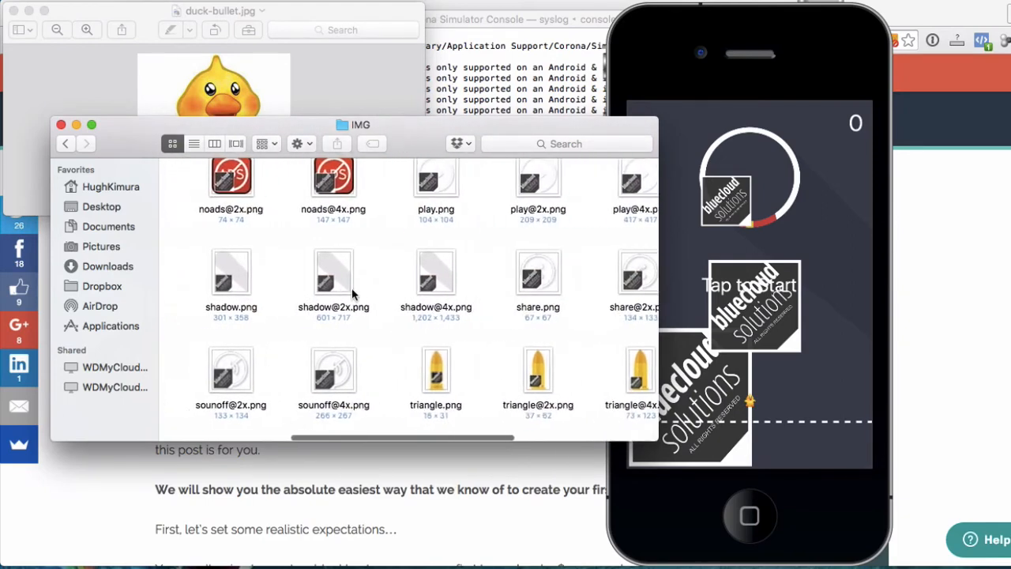
pyautogui.rightClick(436, 384)
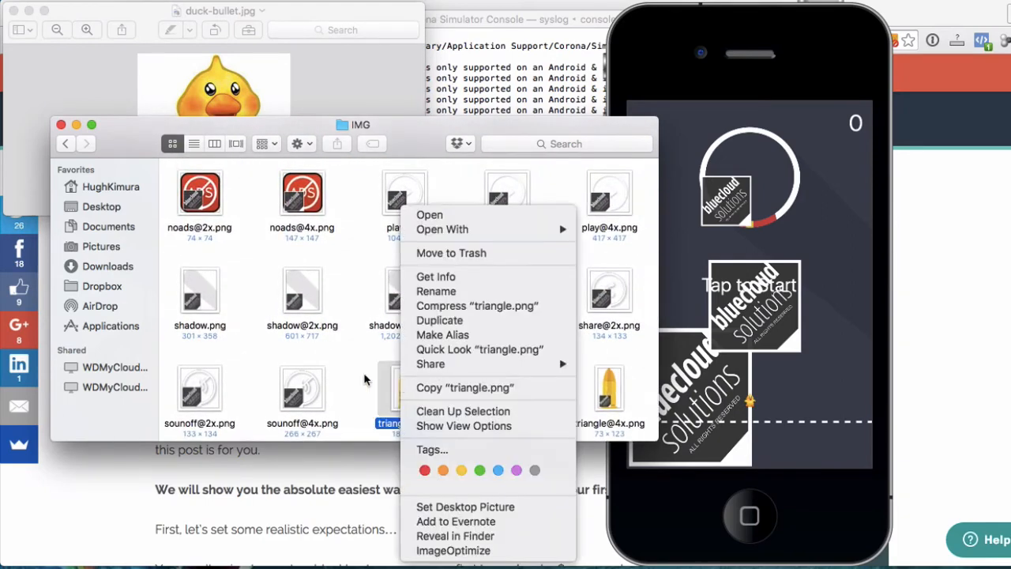
pyautogui.click(364, 380)
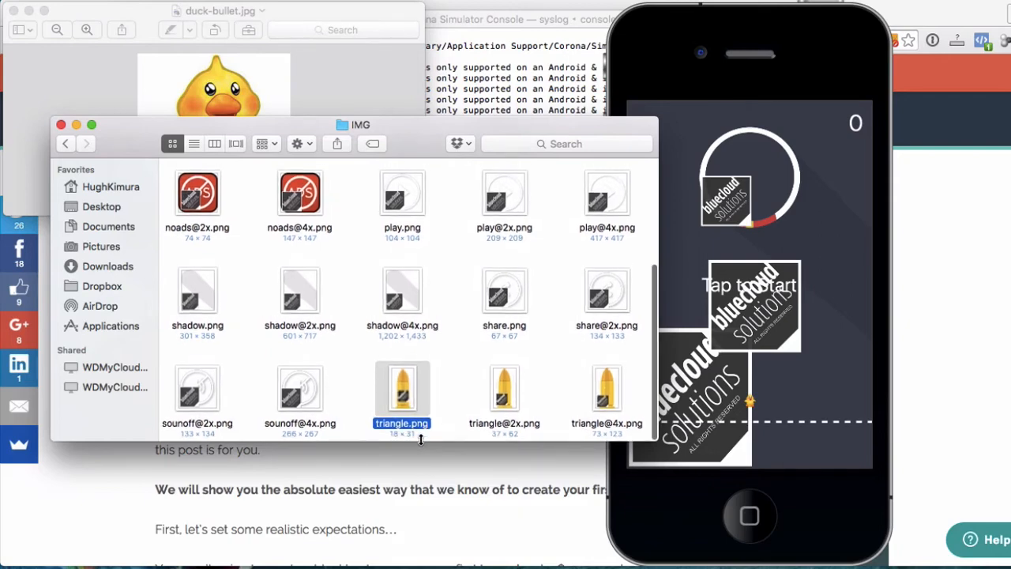
pyautogui.moveTo(324, 240)
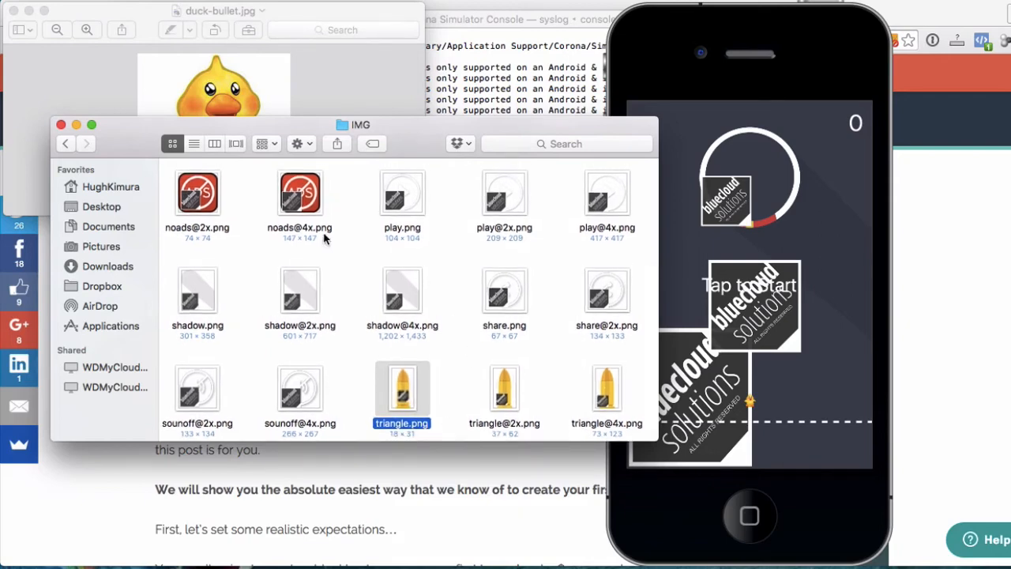
pyautogui.click(67, 142)
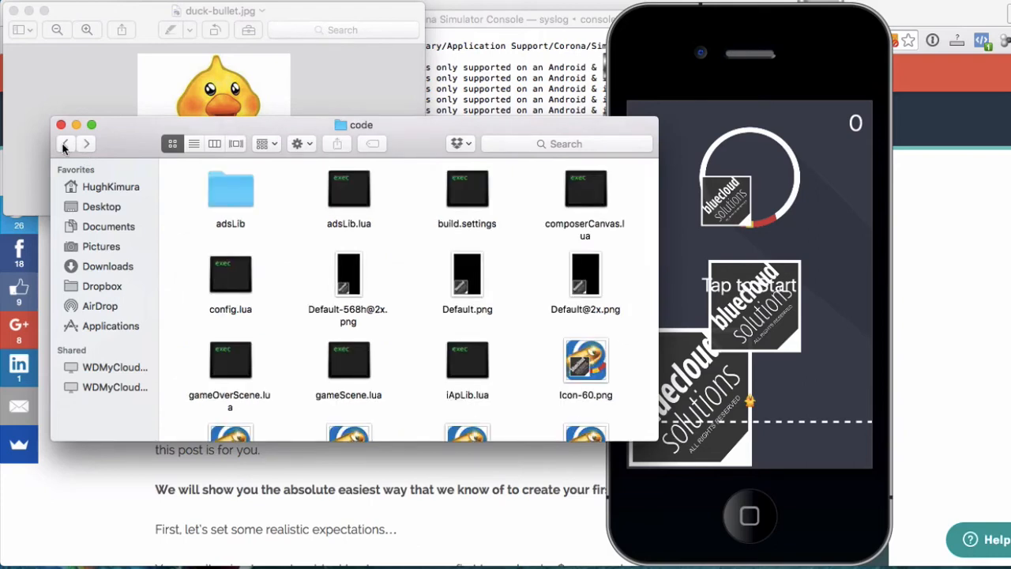
# Step: Return to the Test folder and close triangle.png's Info panel after checking its 18 × 31 size
pyautogui.click(66, 142)
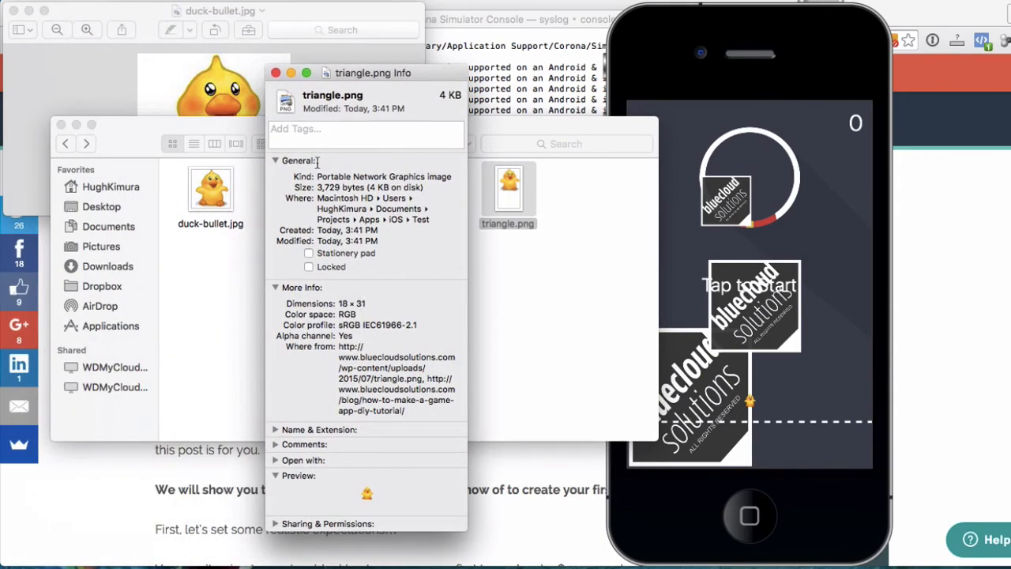
pyautogui.click(275, 72)
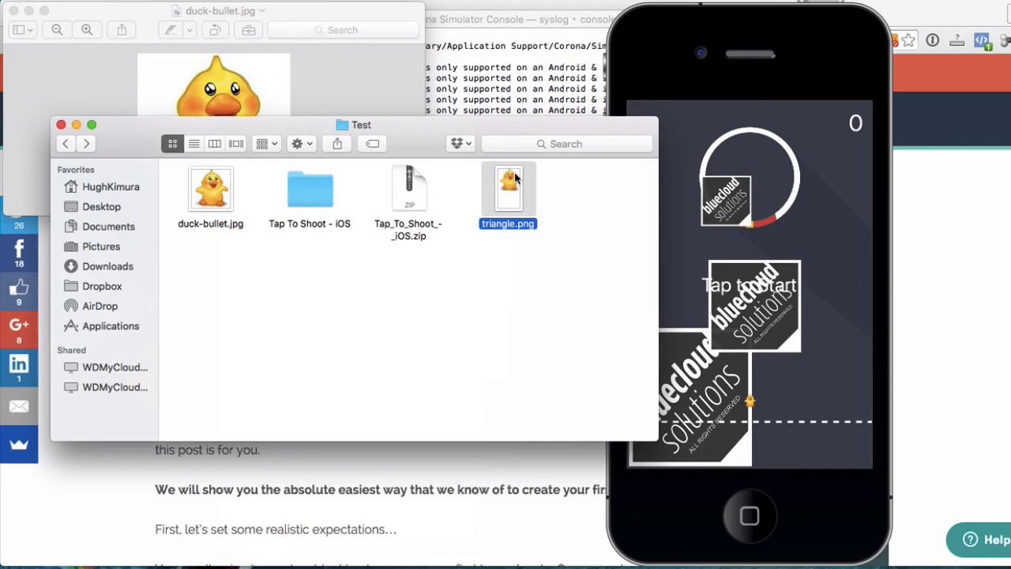
pyautogui.moveTo(497, 196)
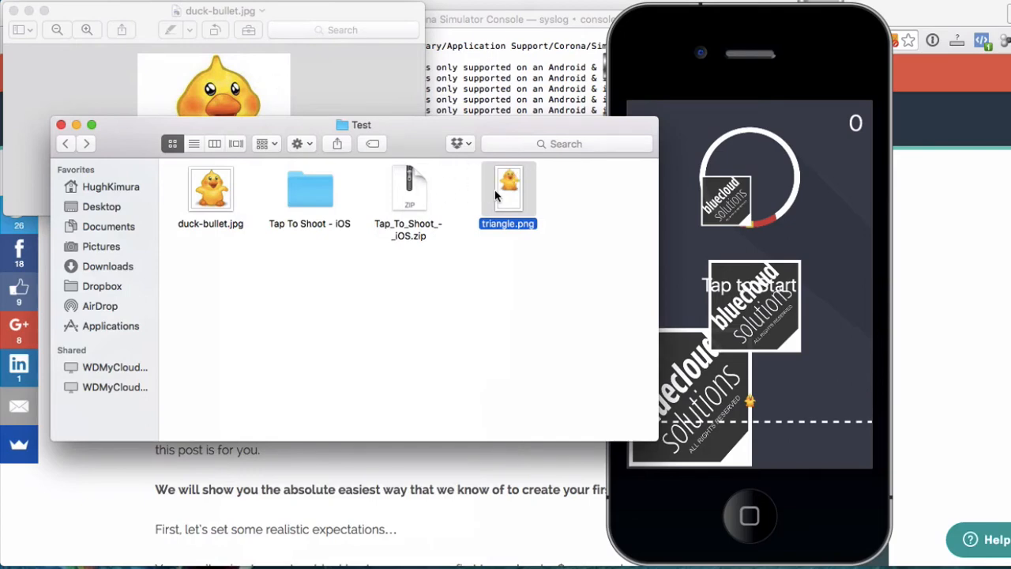
# Step: Drill through Tap To Shoot - iOS, code and IMG to reach the triangle bullet images
pyautogui.doubleClick(309, 190)
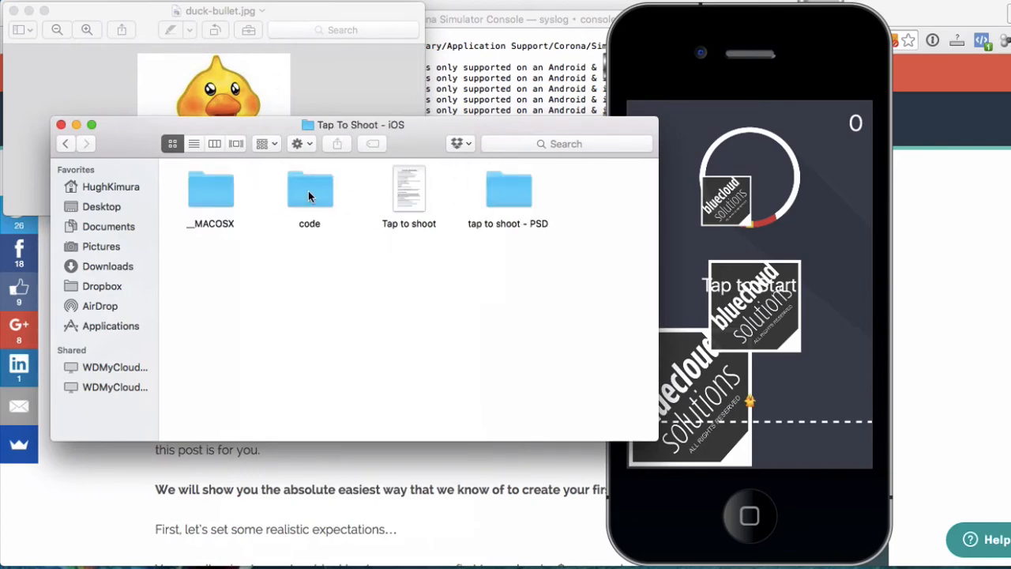
pyautogui.doubleClick(309, 189)
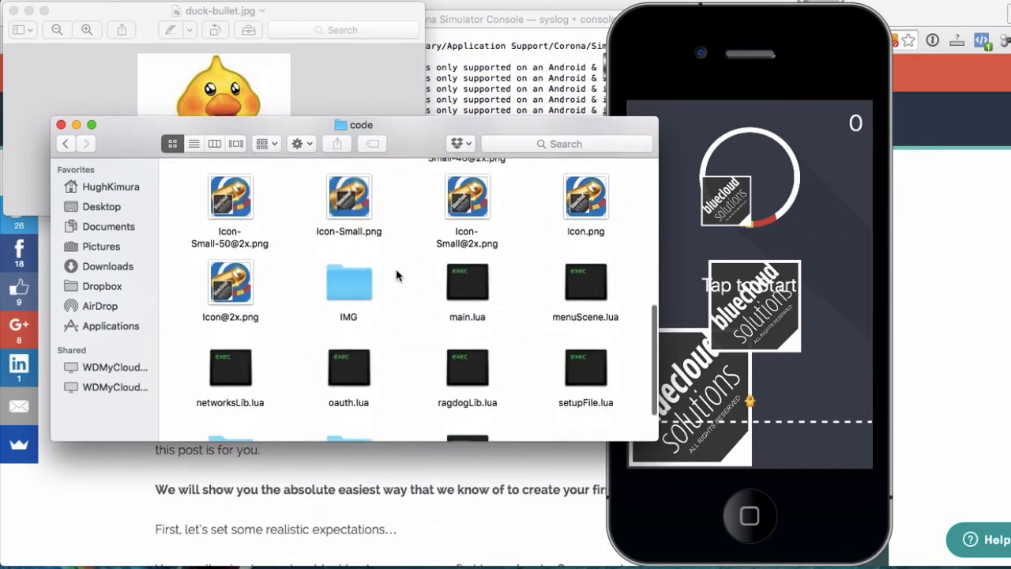
pyautogui.doubleClick(347, 283)
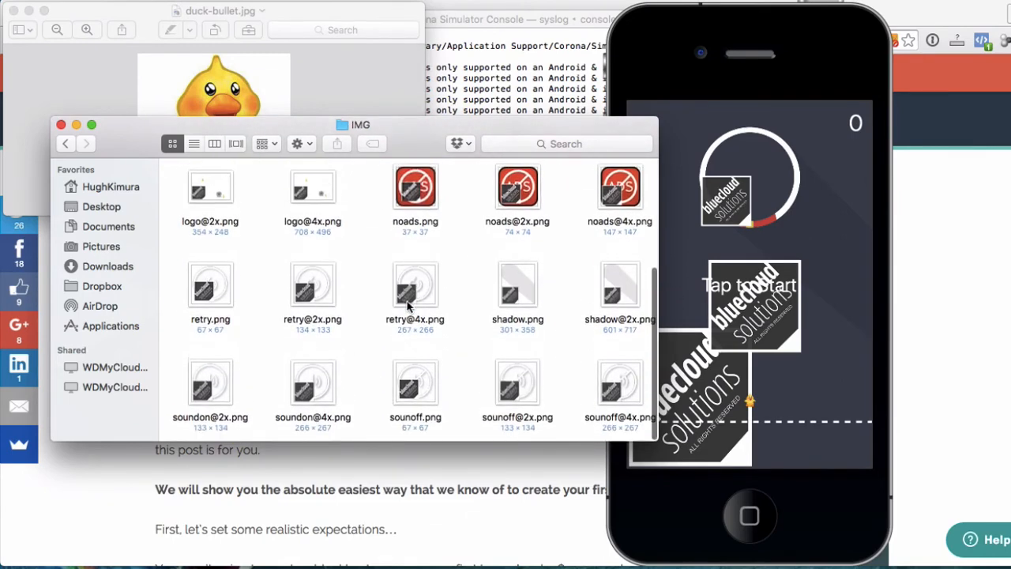
pyautogui.hscroll(3)
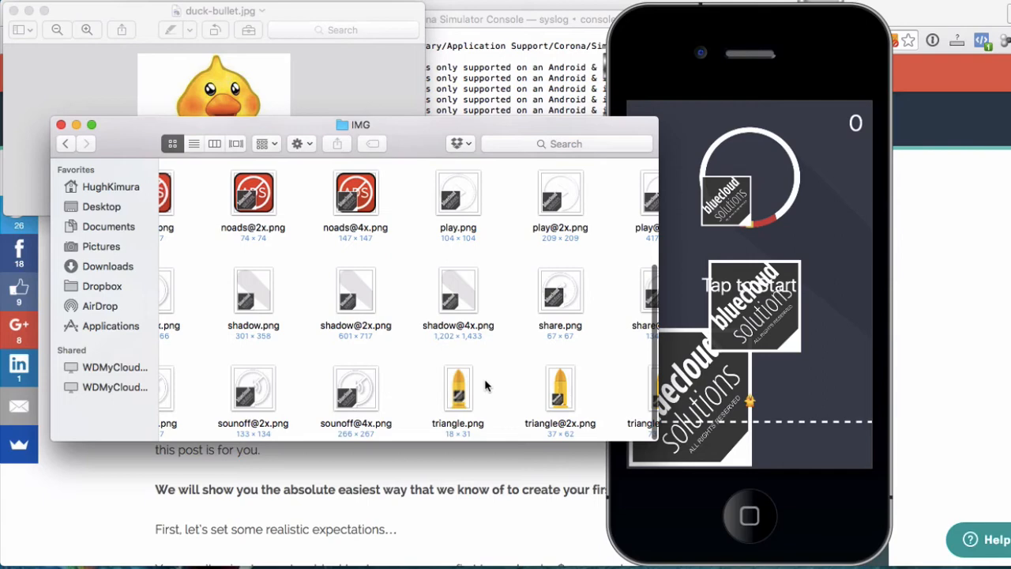
pyautogui.moveTo(449, 430)
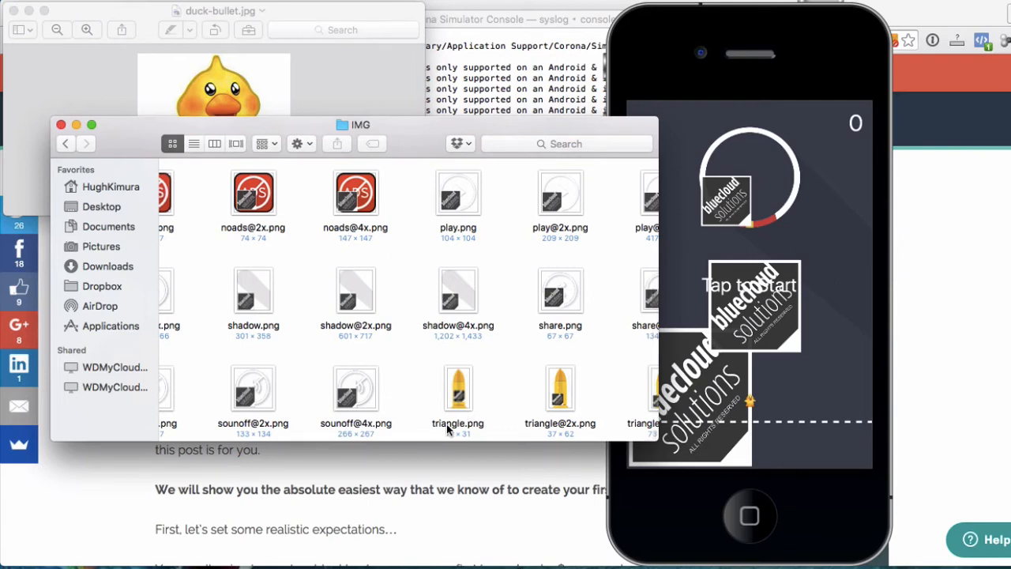
pyautogui.moveTo(455, 430)
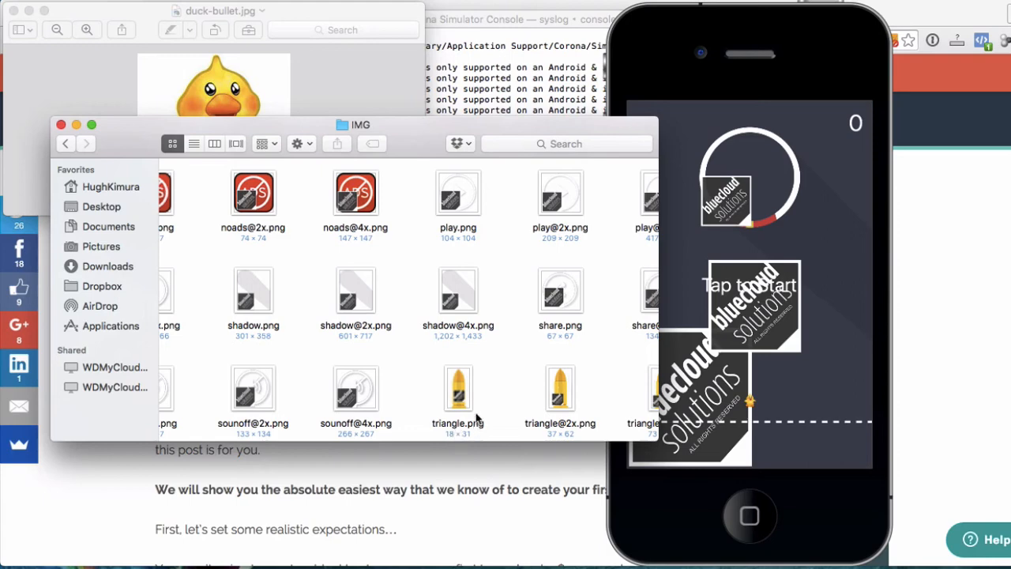
pyautogui.moveTo(455, 408)
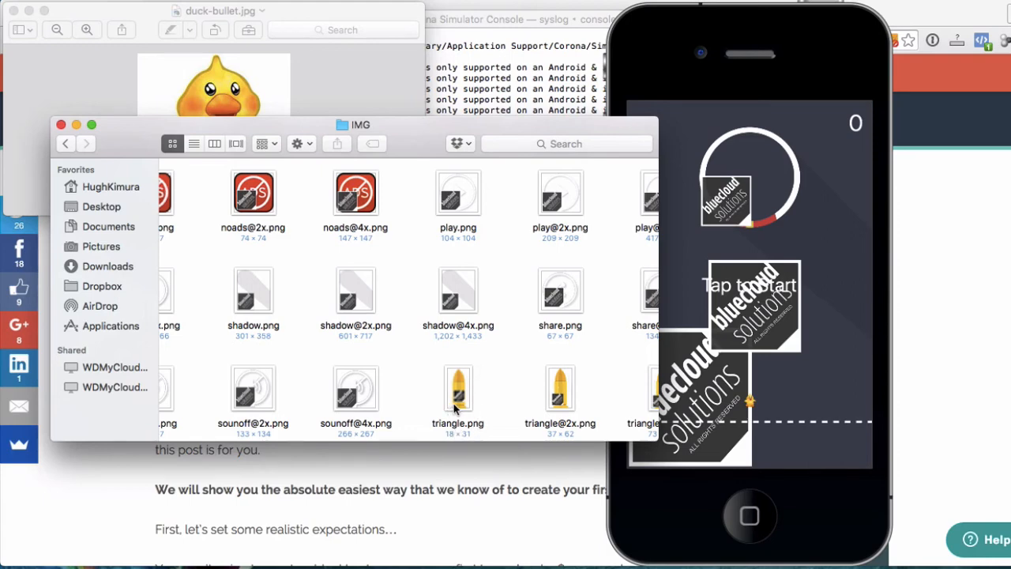